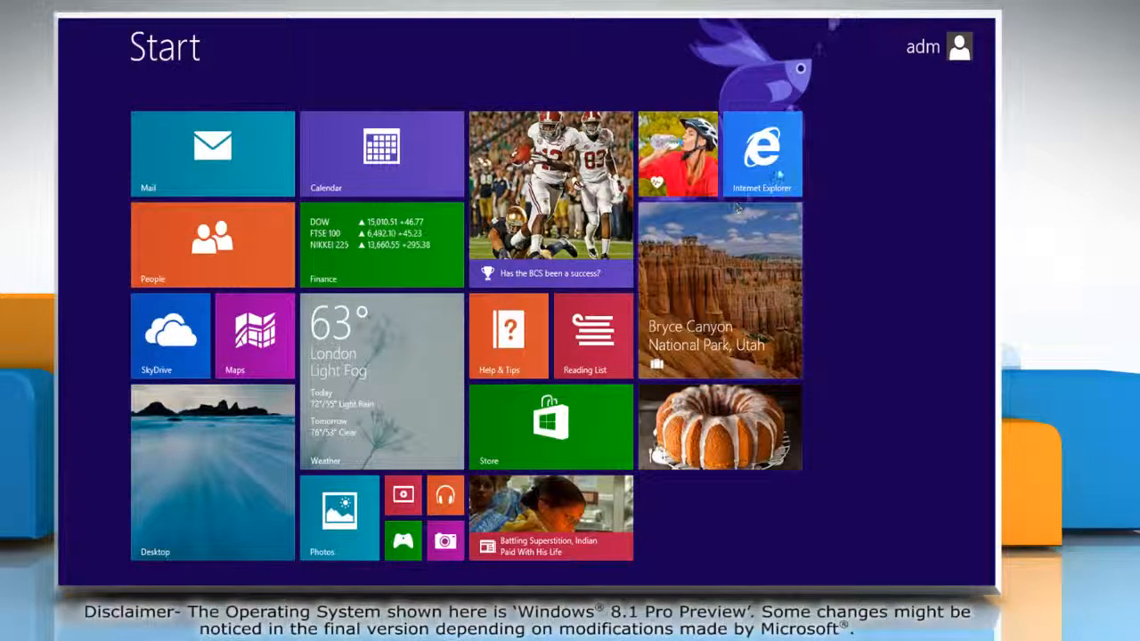
# Step: Launch Internet Explorer from the Start screen and reopen the page in the desktop browser
pyautogui.click(762, 154)
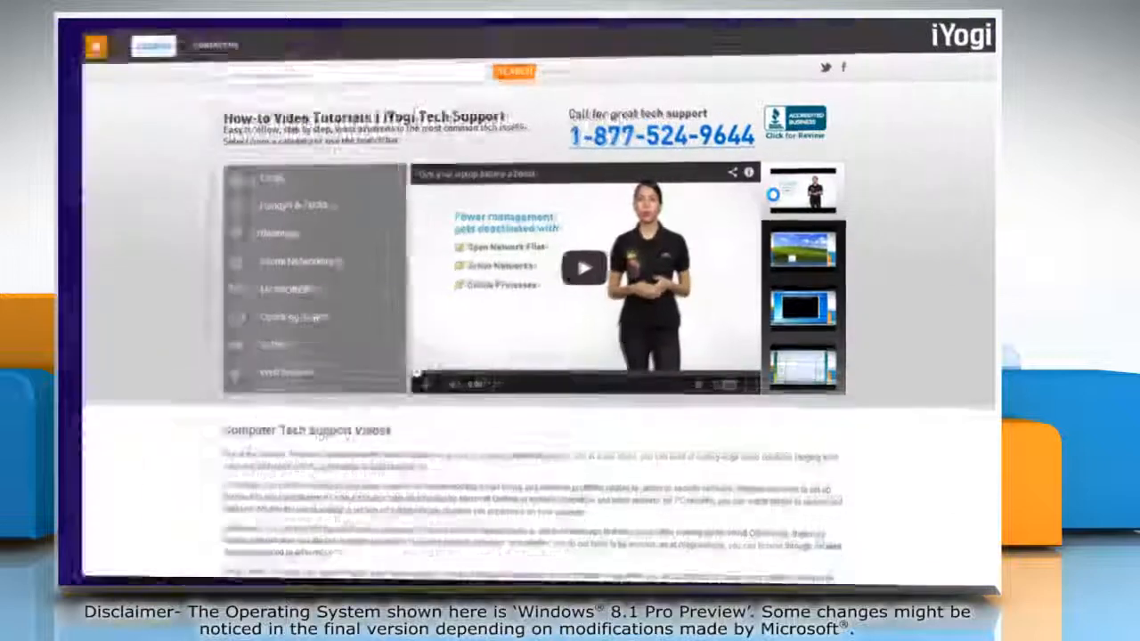
pyautogui.scroll(-3)
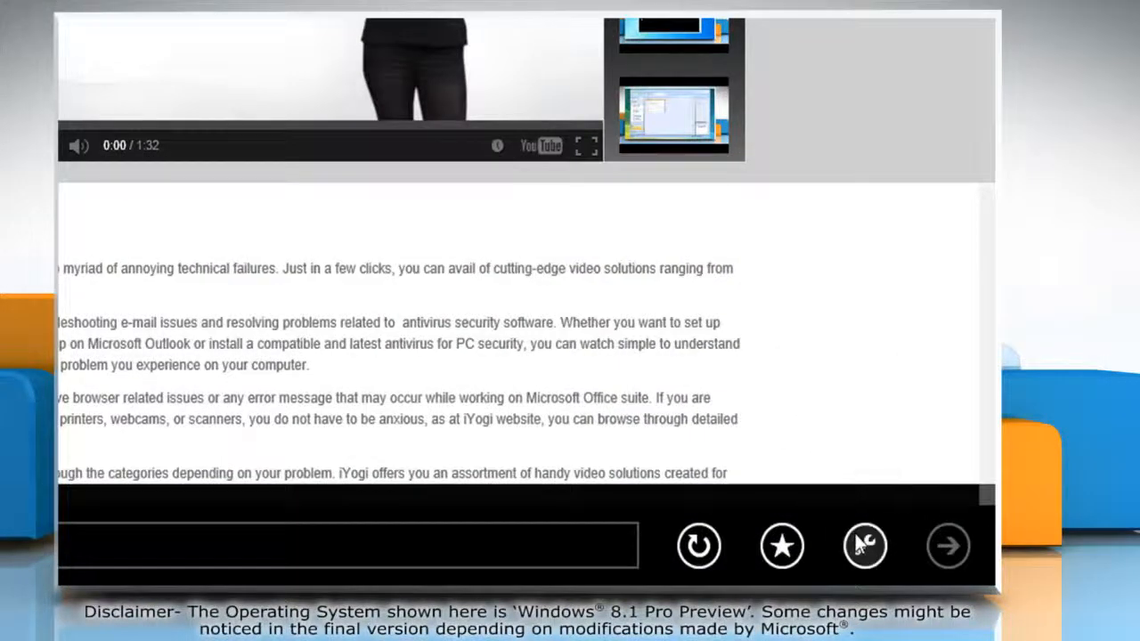
pyautogui.click(862, 545)
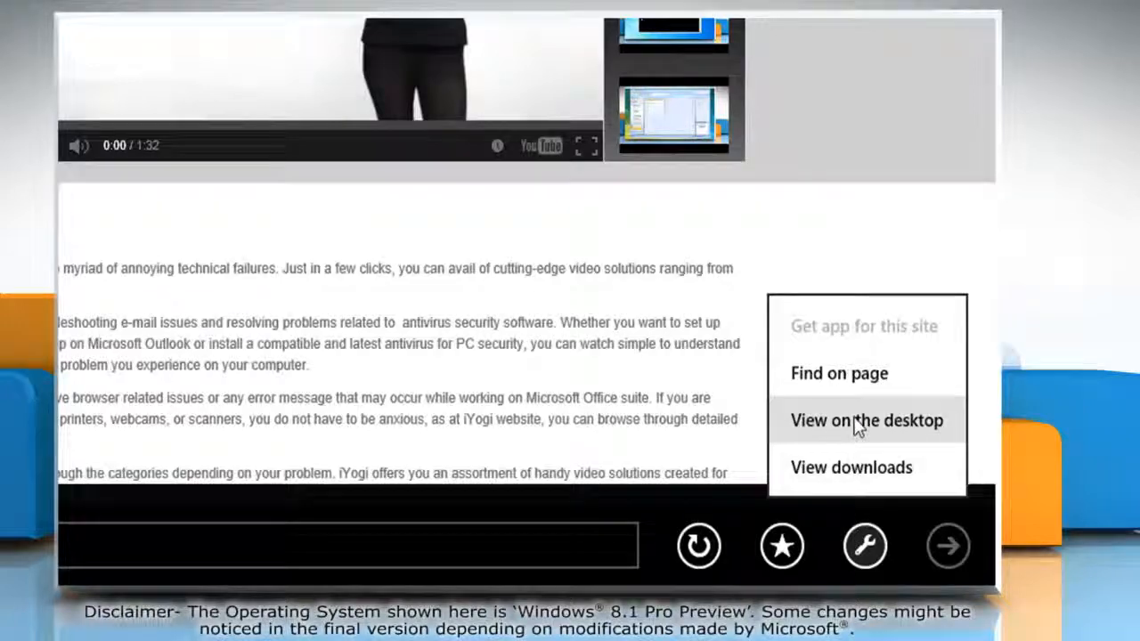
pyautogui.click(865, 420)
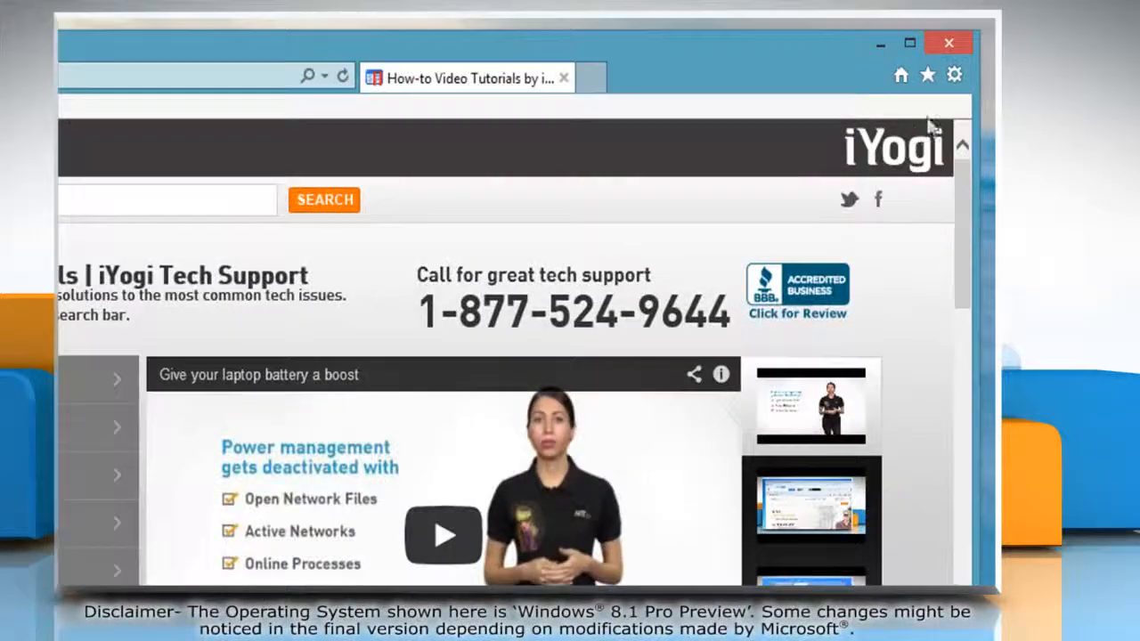
# Step: Open Manage Add-ons from the Tools menu and show the installed Accelerators list
pyautogui.click(955, 75)
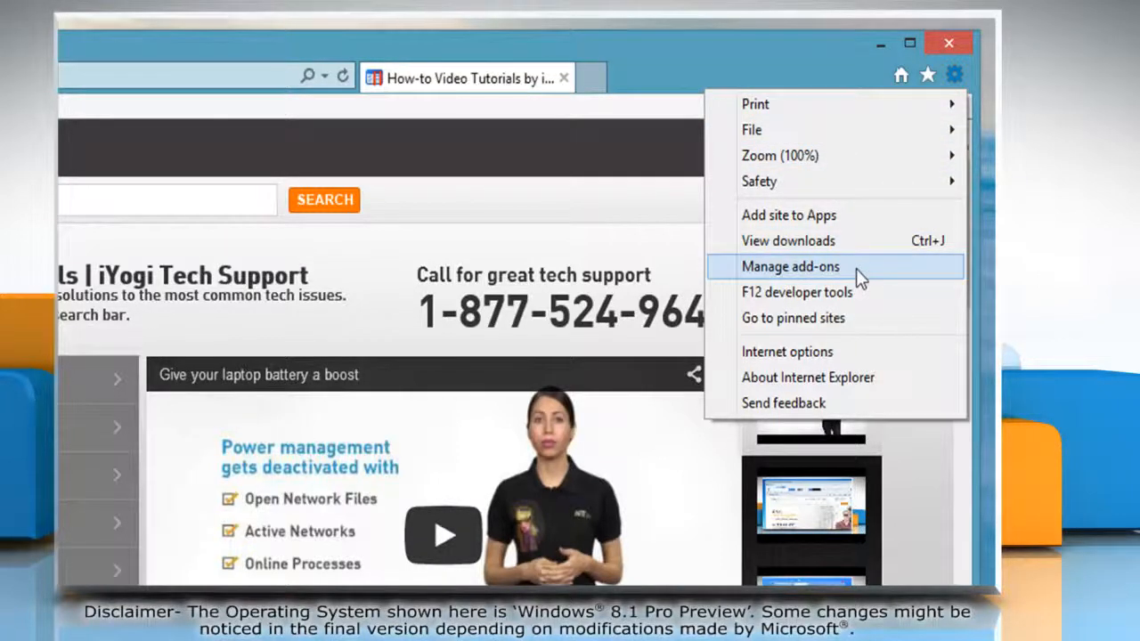
pyautogui.click(791, 267)
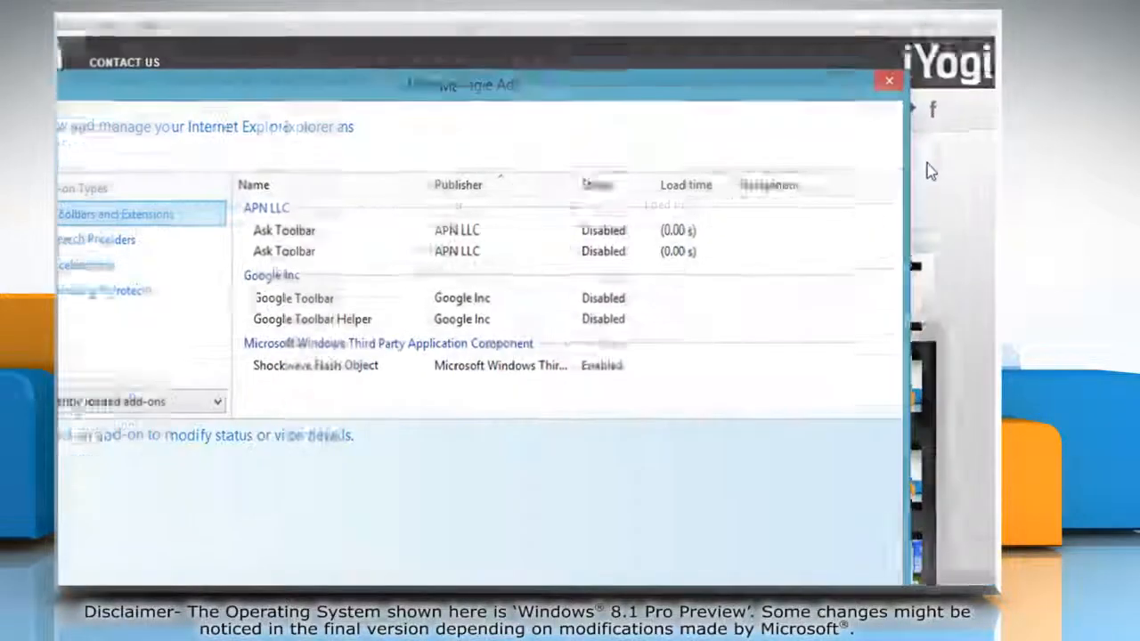
pyautogui.click(167, 199)
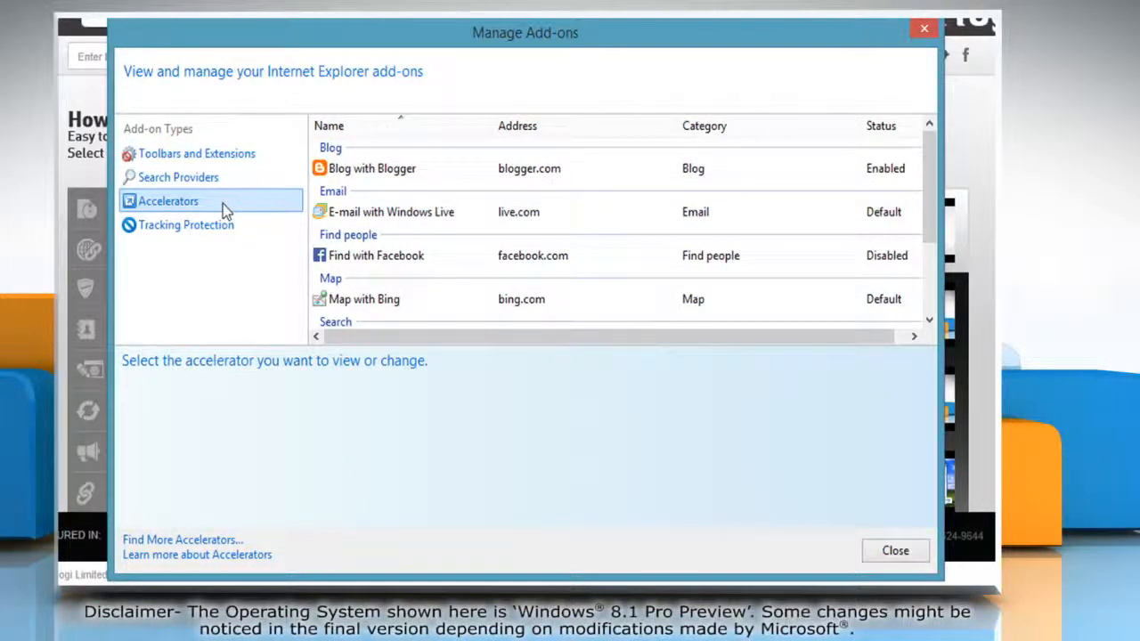
pyautogui.moveTo(503, 246)
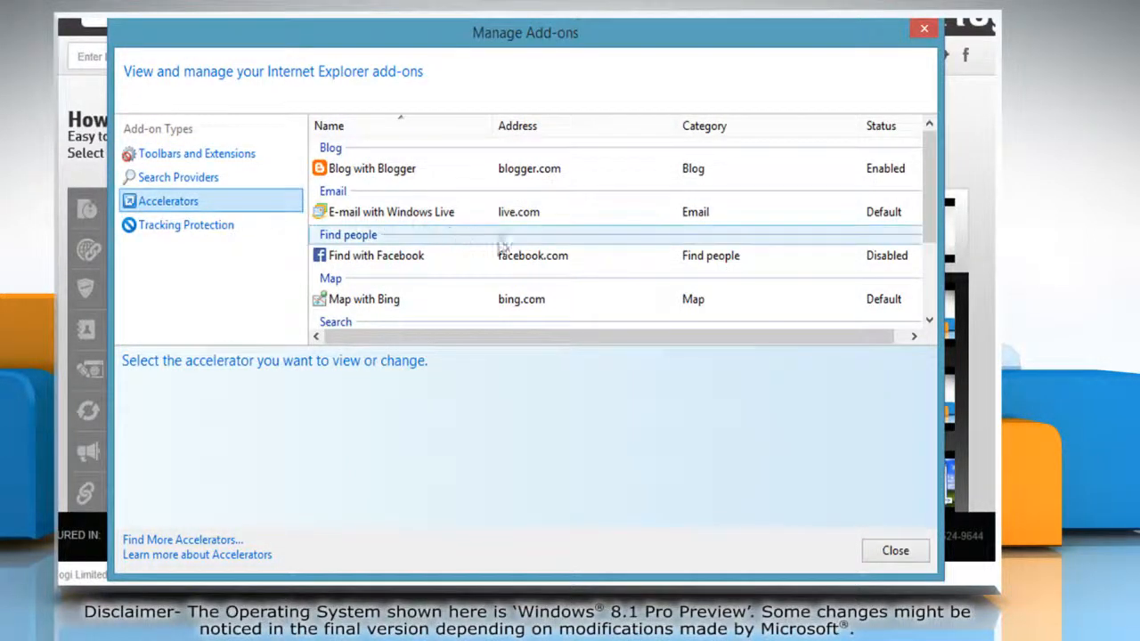
# Step: Enable the Find with Facebook accelerator
pyautogui.click(376, 256)
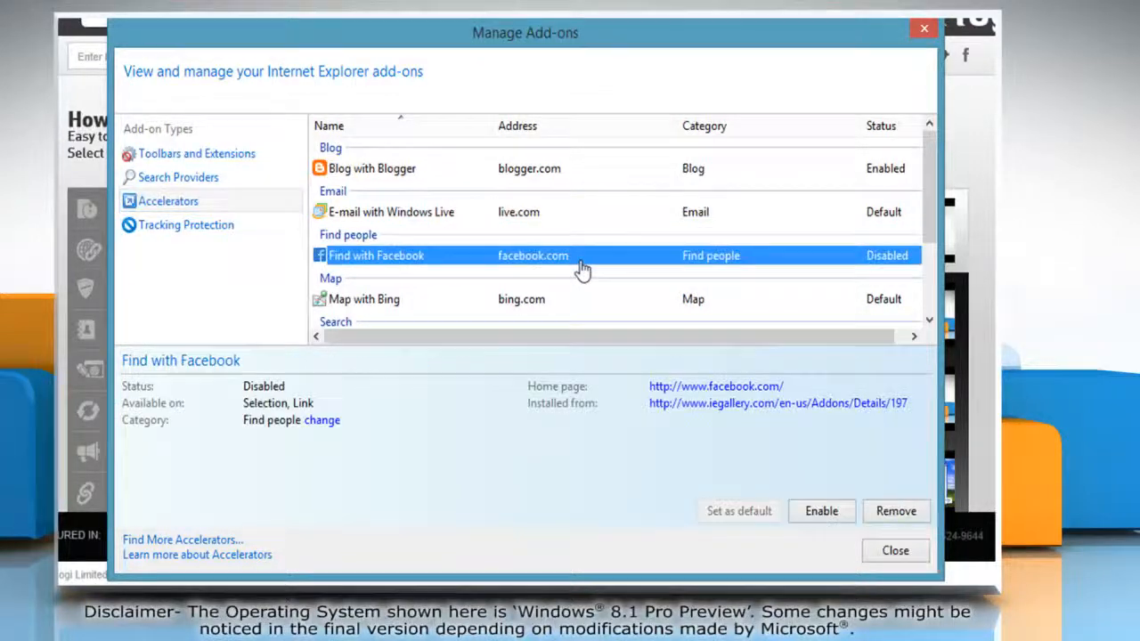
pyautogui.click(819, 509)
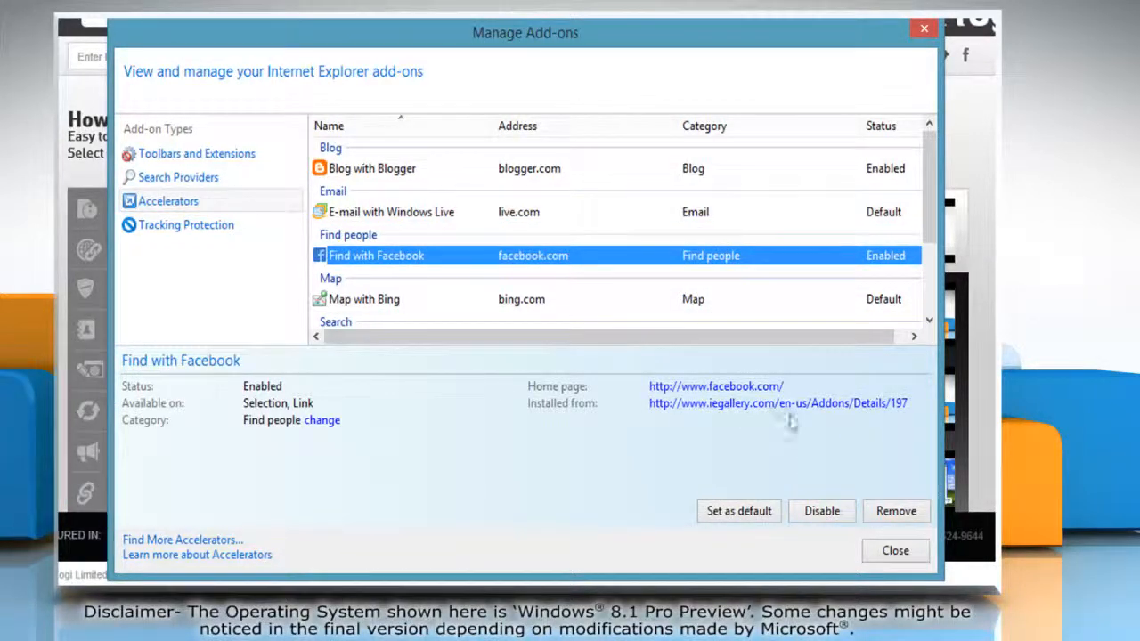
pyautogui.moveTo(729, 178)
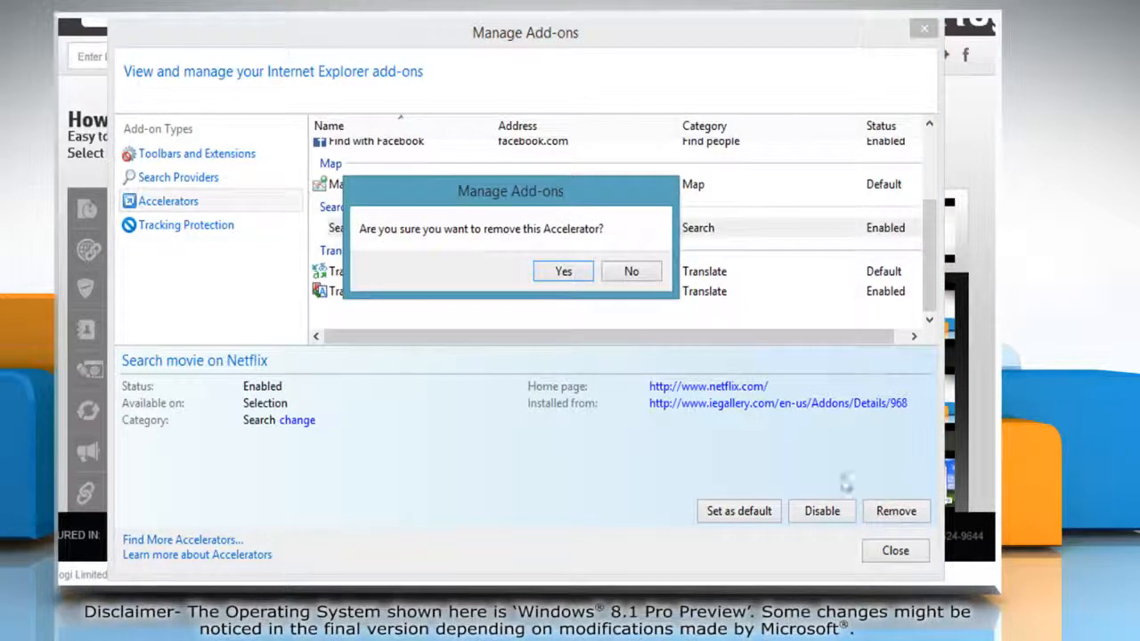
# Step: Confirm removing Search movie on Netflix and open the online accelerators gallery
pyautogui.click(562, 271)
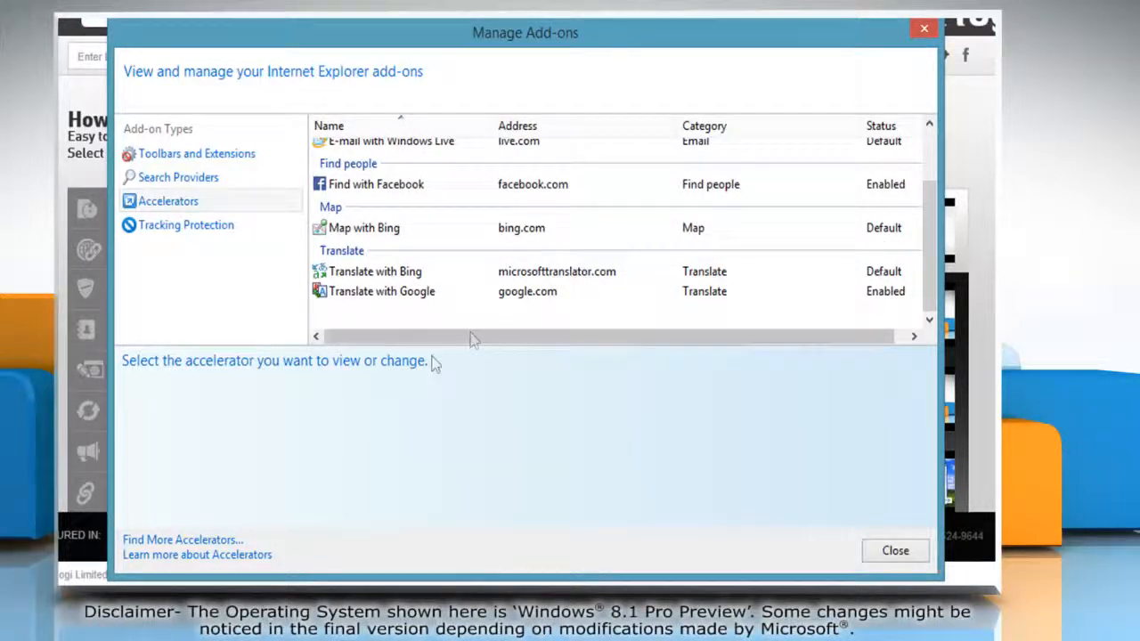
pyautogui.click(182, 540)
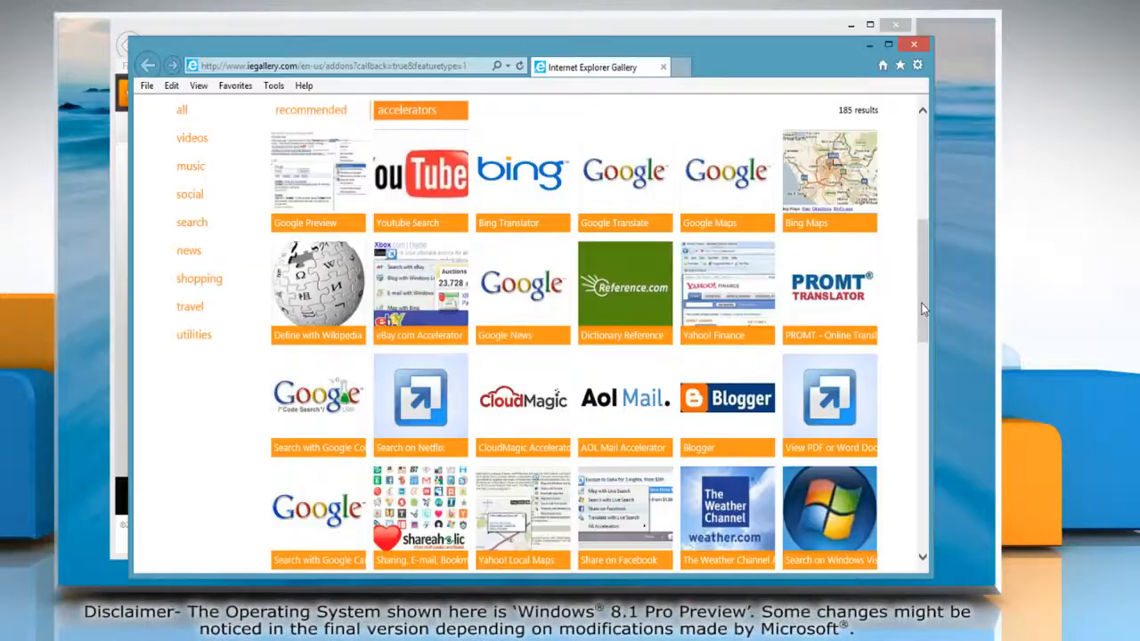
pyautogui.moveTo(420, 178)
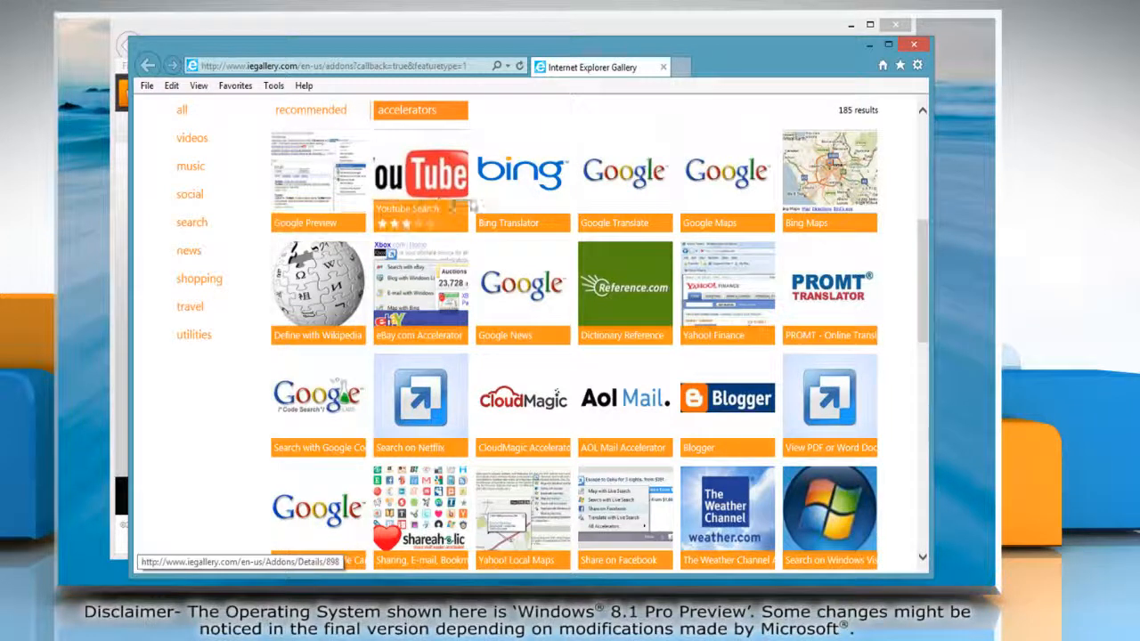